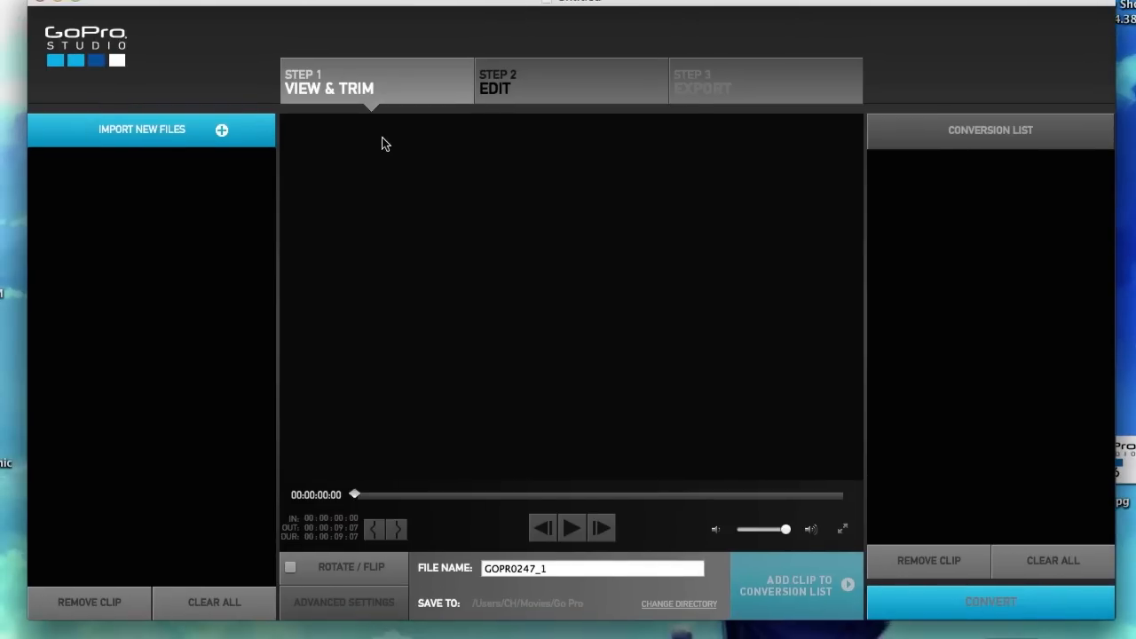
Browse the Bunxy folder, previewing clips GOPR0257, 0255, 0253, 0252, 0250 and 0248.
{"action": "left_click", "coordinate": [142, 128]}
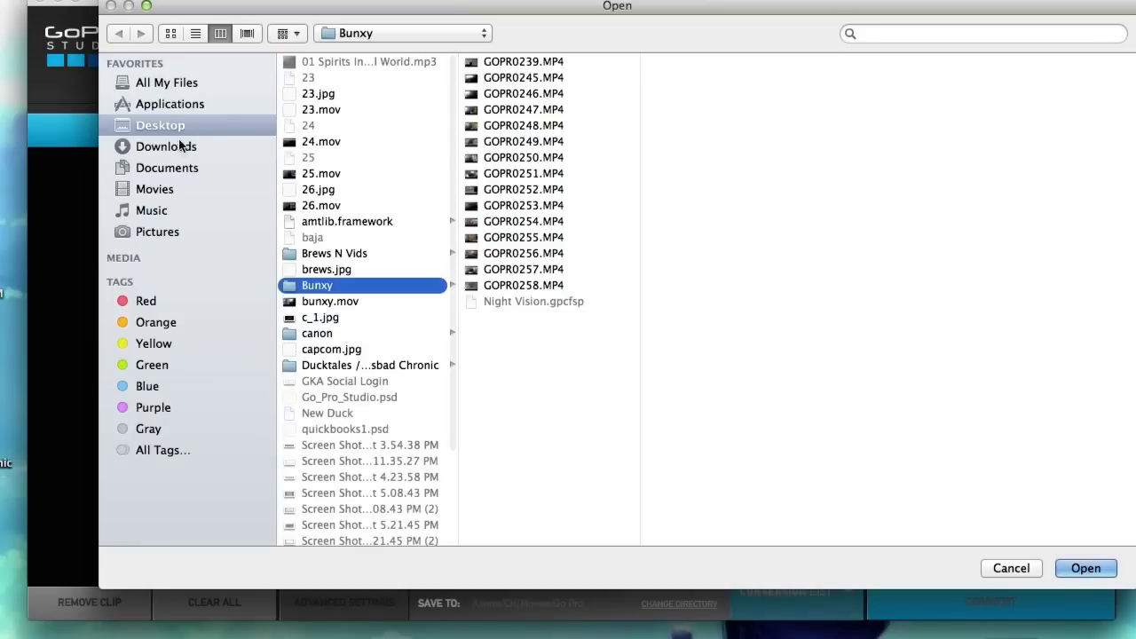
{"action": "left_click", "coordinate": [521, 270]}
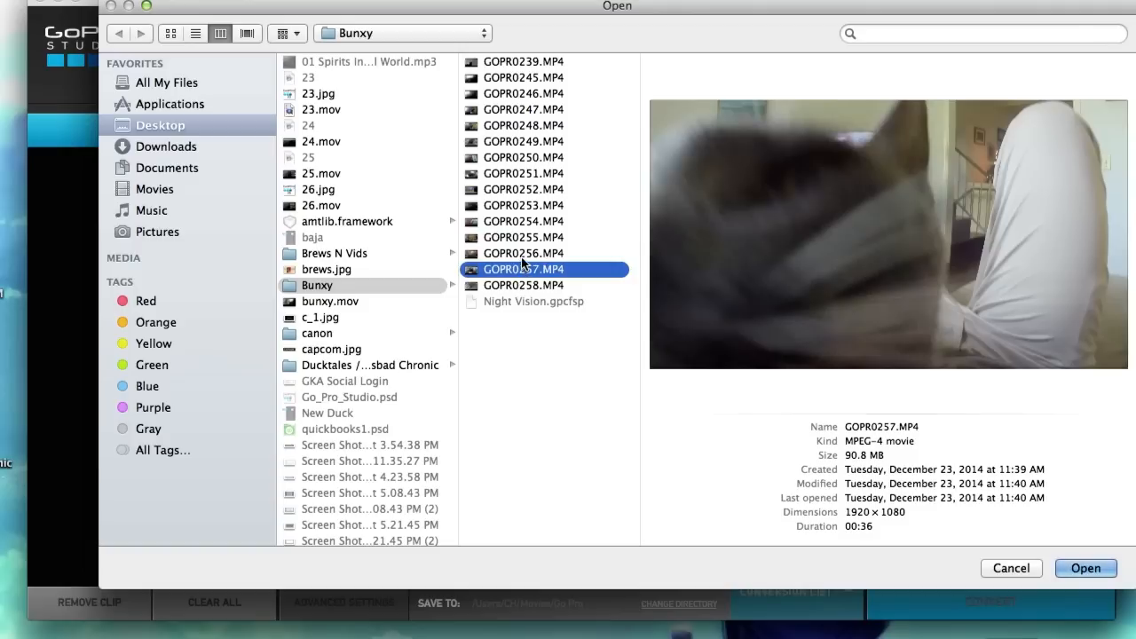
{"action": "left_click", "coordinate": [523, 238]}
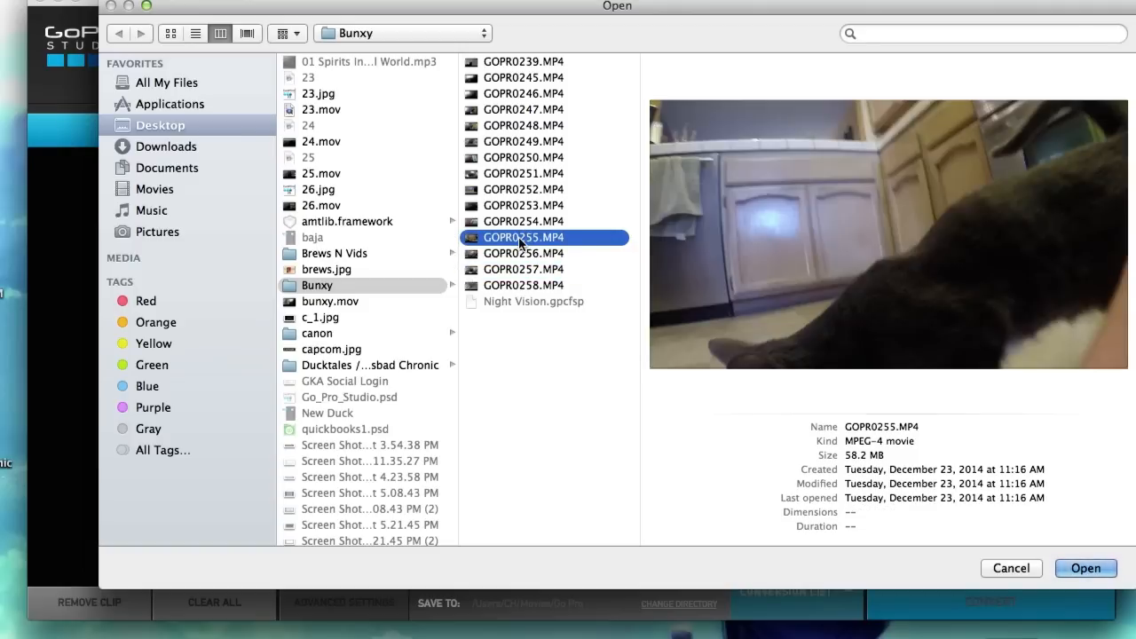
{"action": "left_click", "coordinate": [523, 206]}
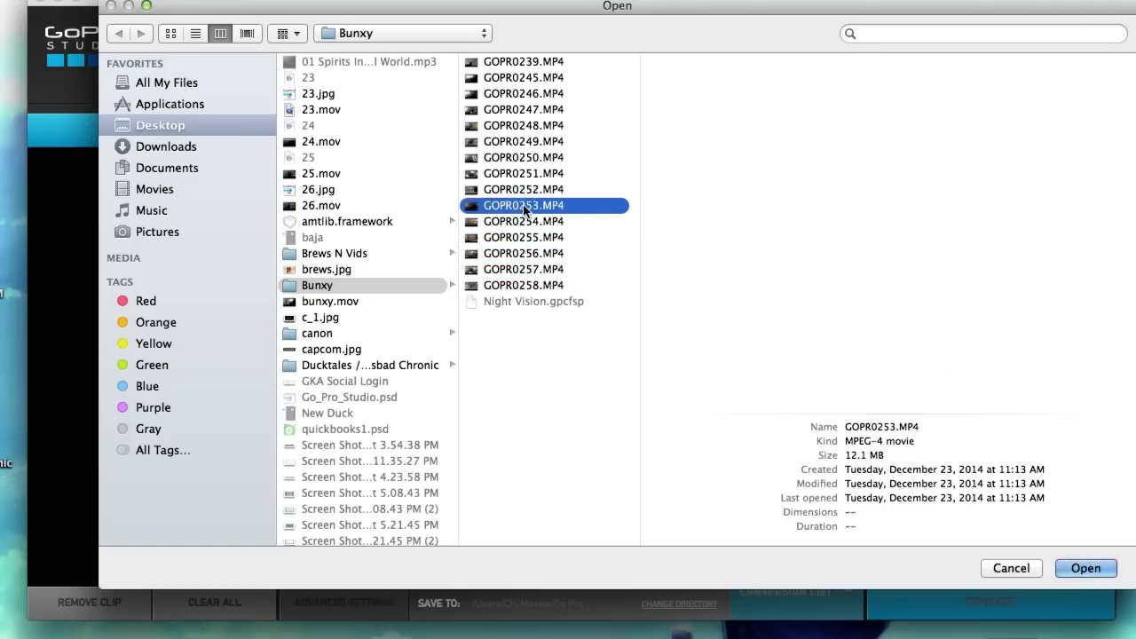
{"action": "left_click", "coordinate": [524, 188]}
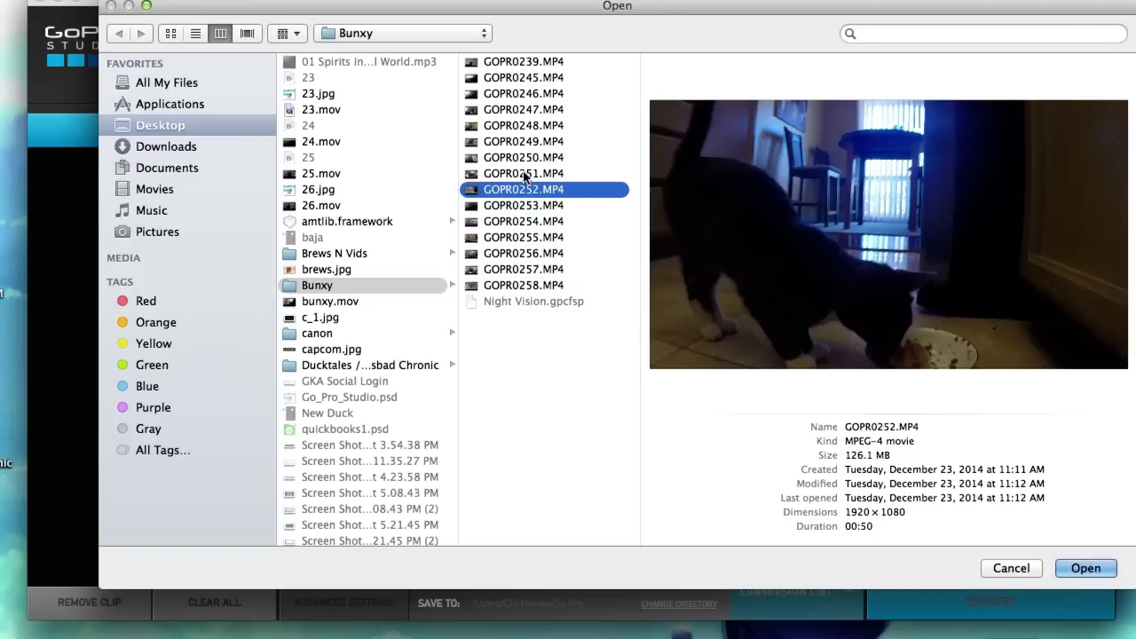
{"action": "left_click", "coordinate": [525, 157]}
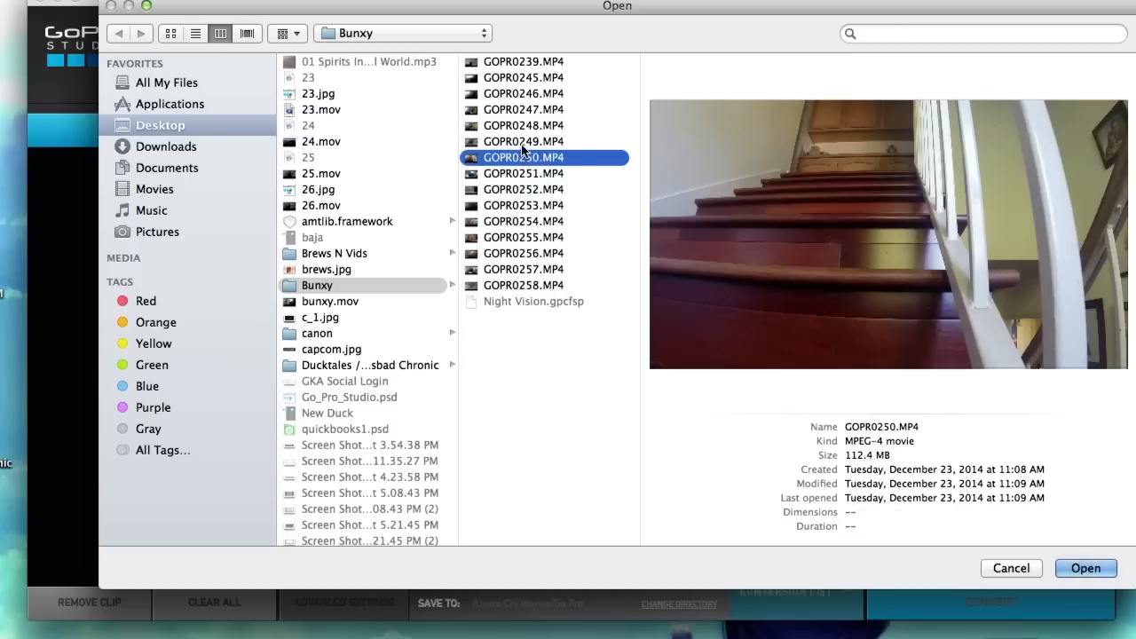
{"action": "left_click", "coordinate": [524, 124]}
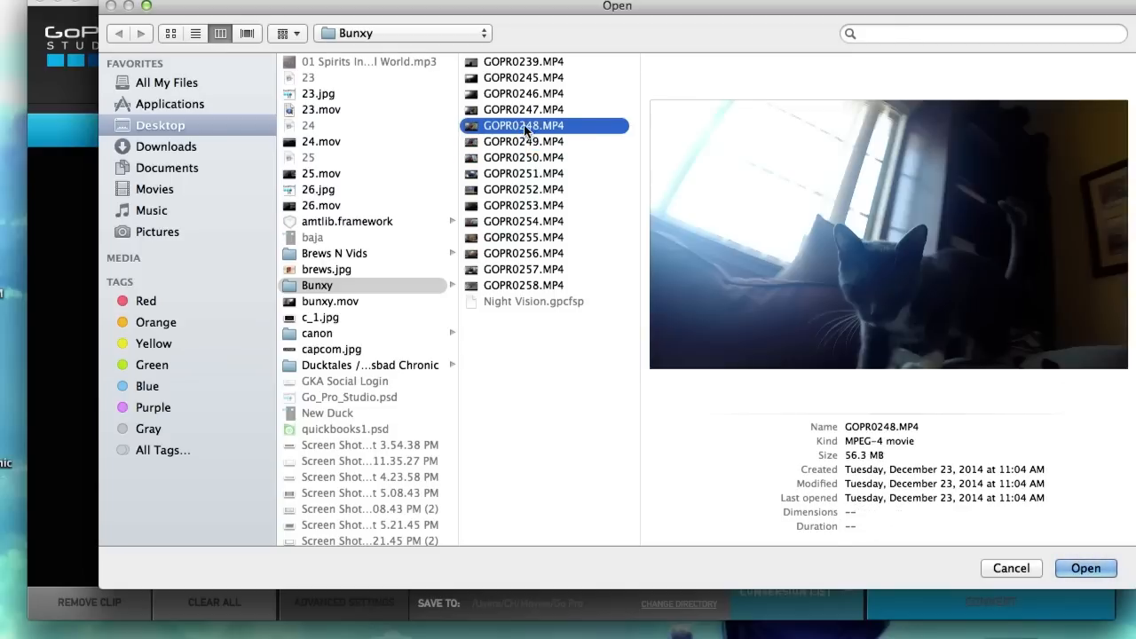
Import GOPR0247.MP4 into GoPro Studio.
{"action": "left_click", "coordinate": [523, 110]}
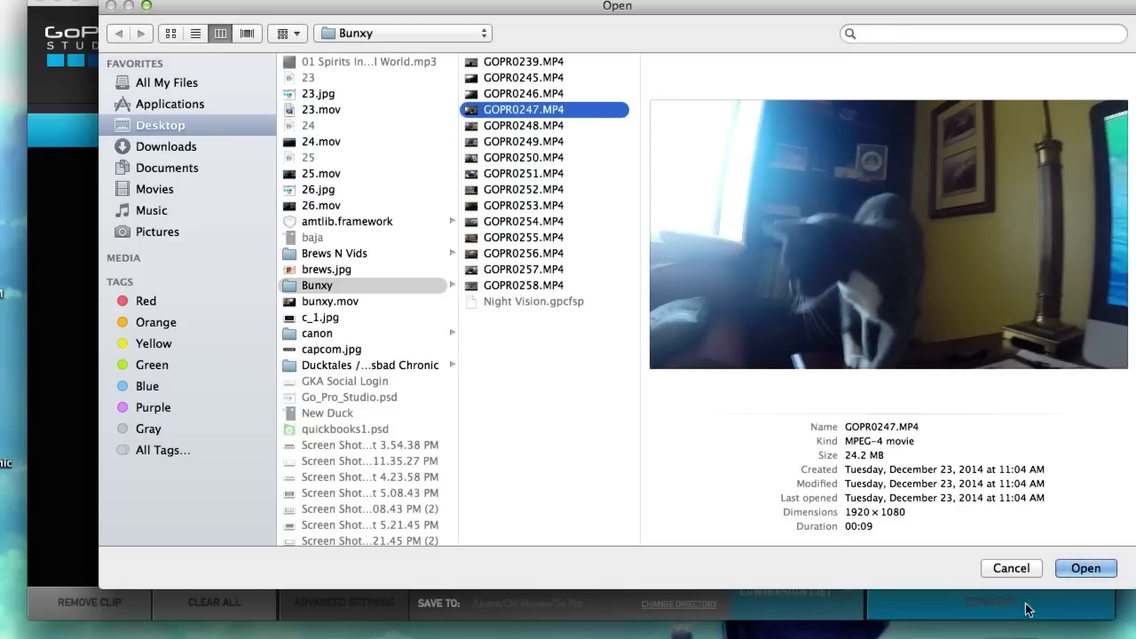
{"action": "left_click", "coordinate": [1084, 568]}
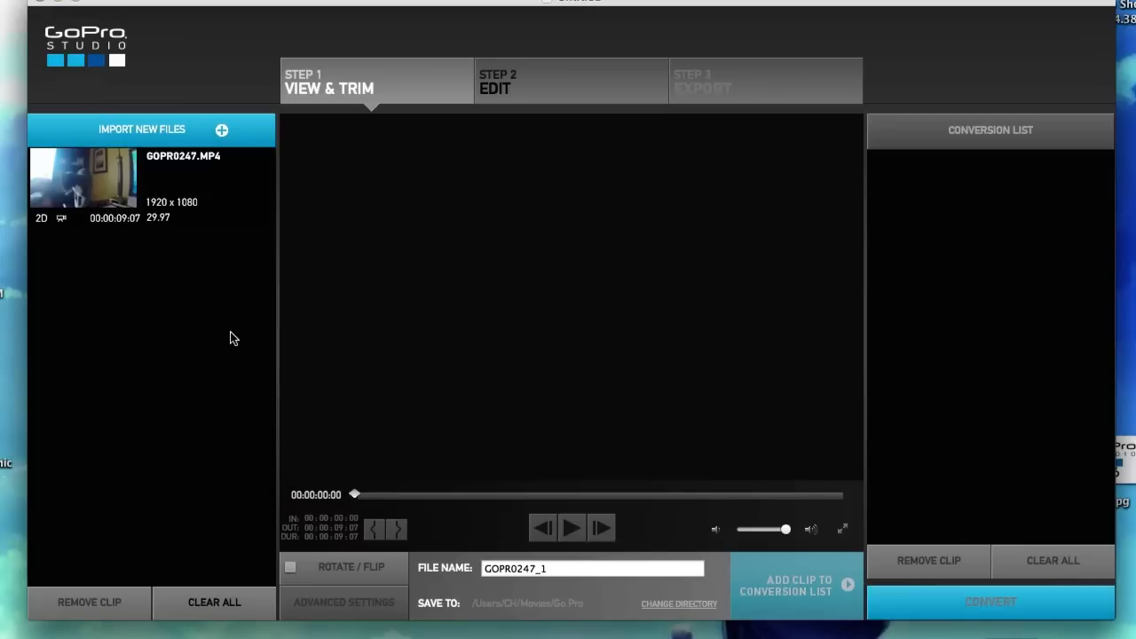
{"action": "mouse_move", "coordinate": [170, 231]}
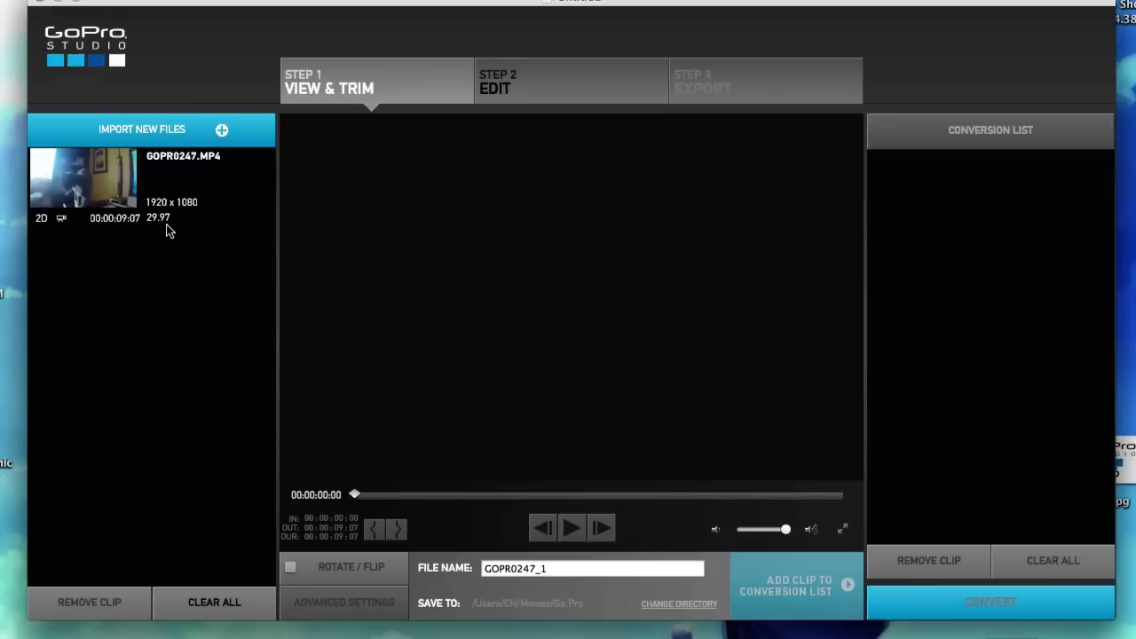
Enable Remove Fisheye for GOPR0247 and add it to the conversion list.
{"action": "left_click", "coordinate": [85, 178]}
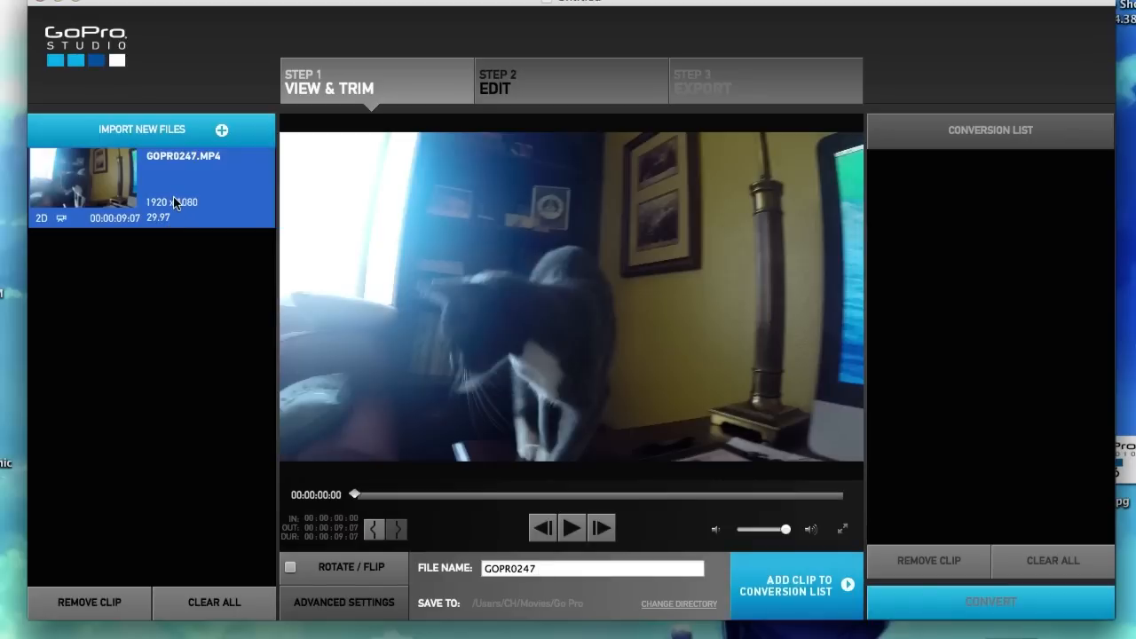
{"action": "left_click", "coordinate": [344, 604]}
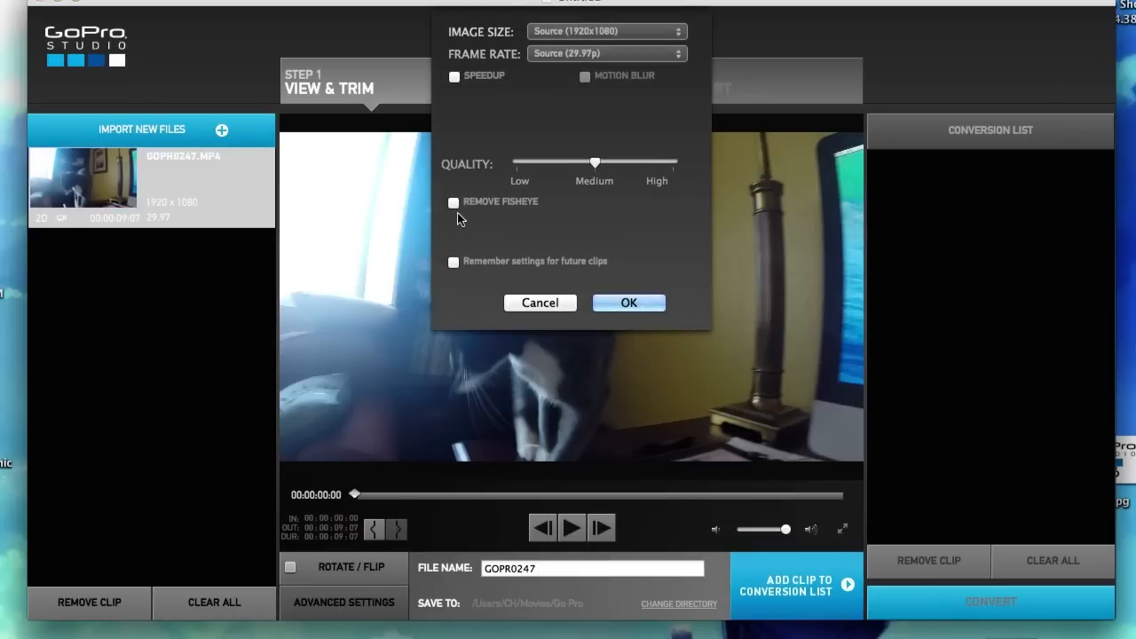
{"action": "left_click", "coordinate": [454, 202]}
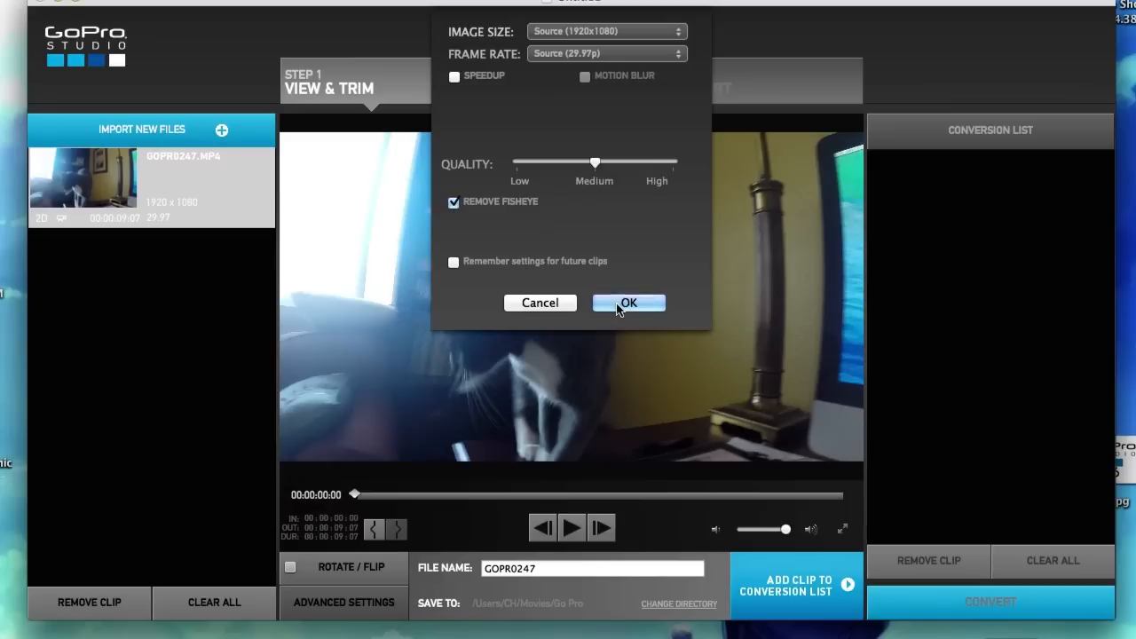
{"action": "left_click", "coordinate": [628, 302]}
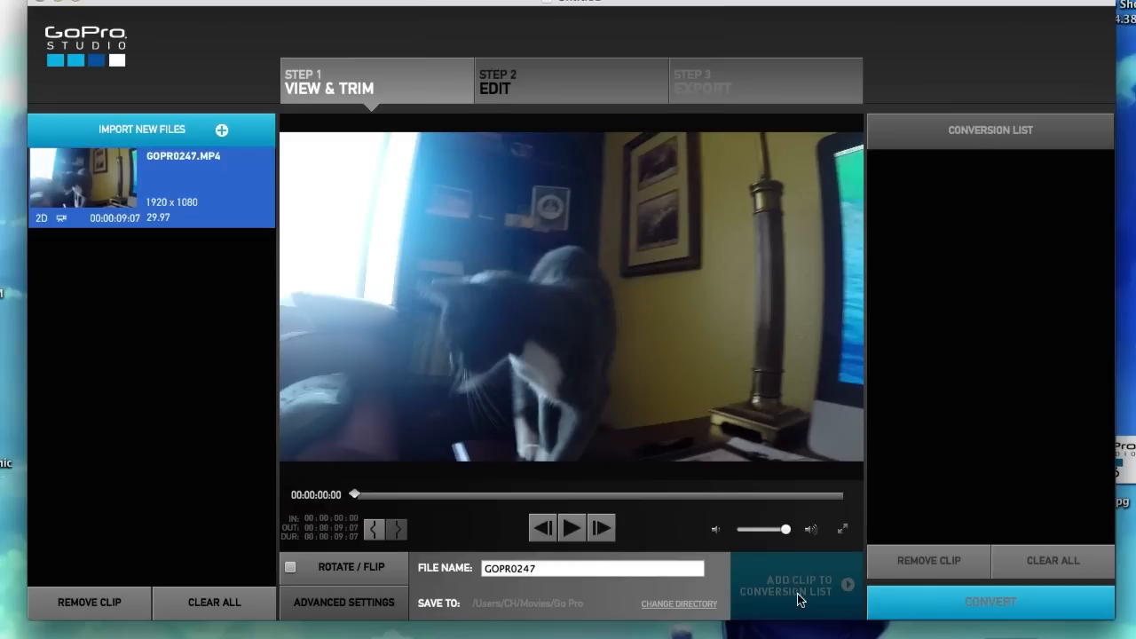
{"action": "left_click", "coordinate": [795, 585]}
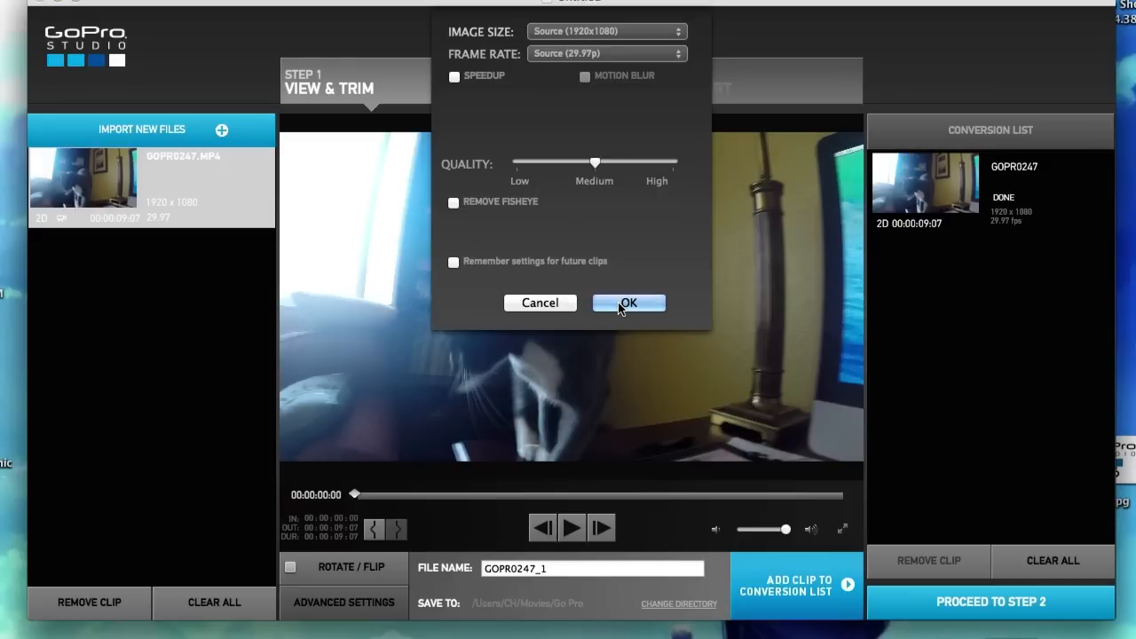
Queue a second GOPR0247 copy with fisheye kept, producing GOPR0247_1.
{"action": "left_click", "coordinate": [628, 301]}
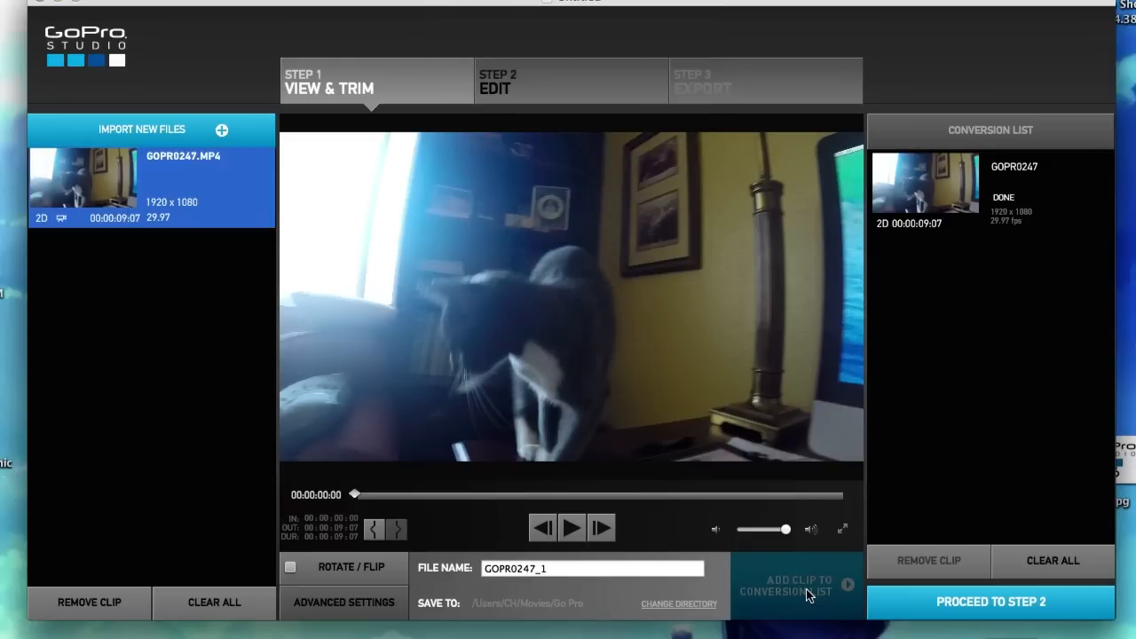
{"action": "left_click", "coordinate": [795, 585]}
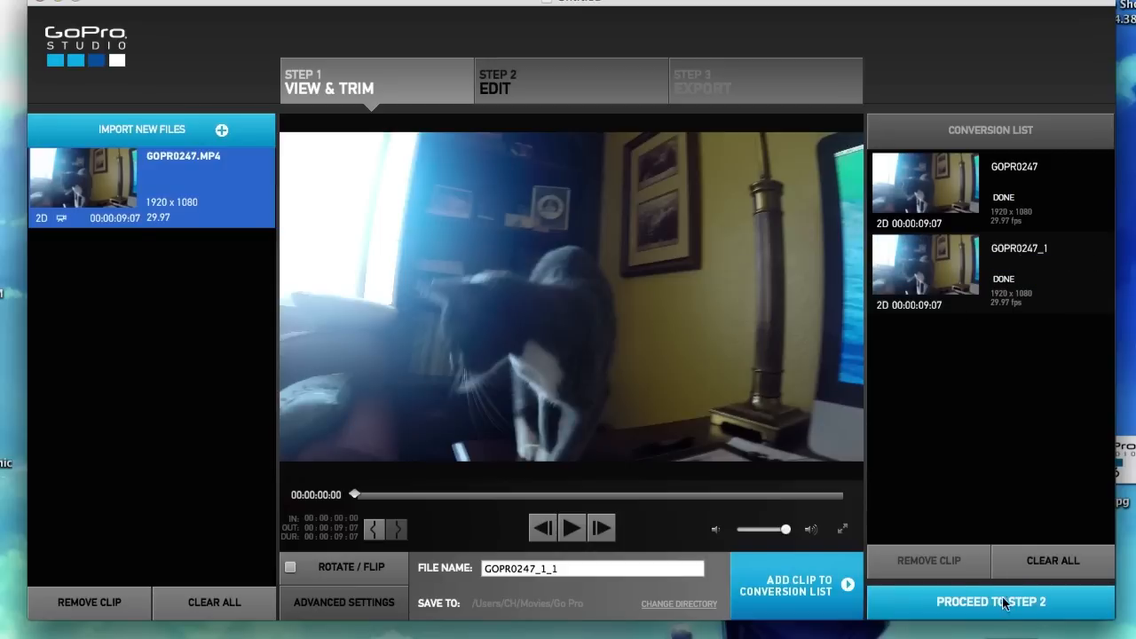
Proceed to Step 2 Edit with both converted clips on the timeline.
{"action": "left_click", "coordinate": [991, 602]}
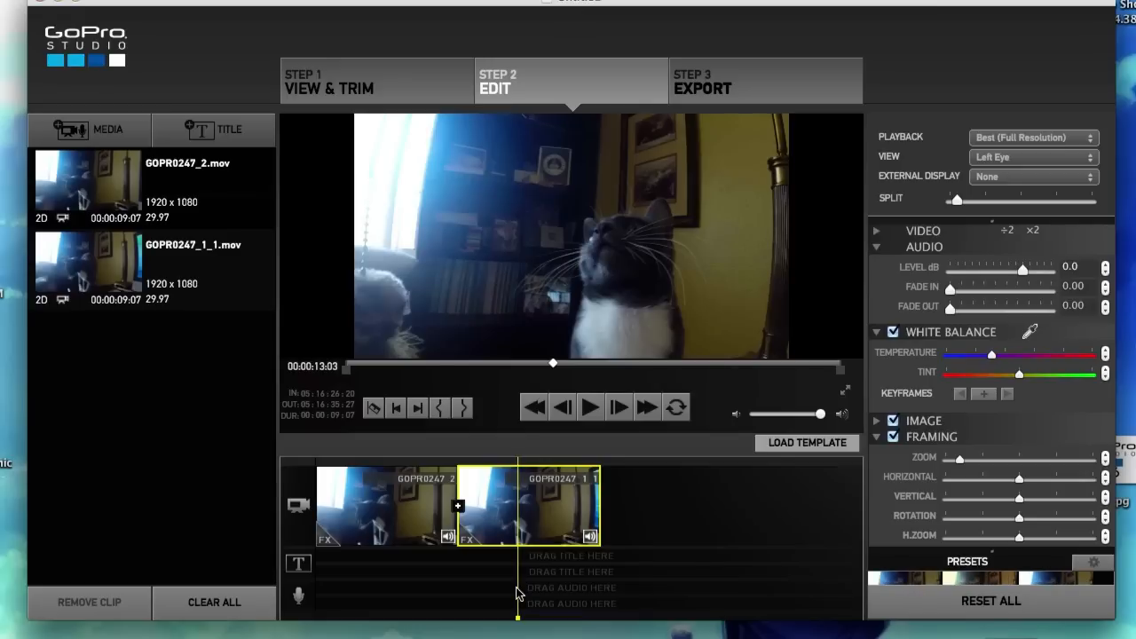
{"action": "mouse_move", "coordinate": [444, 124]}
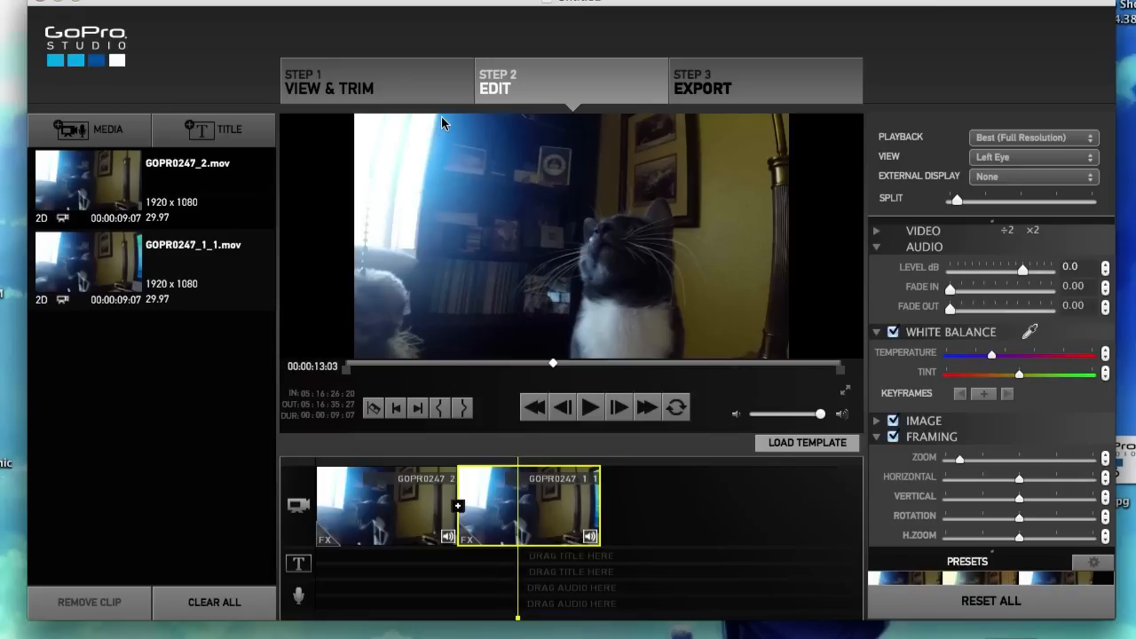
{"action": "mouse_move", "coordinate": [405, 267]}
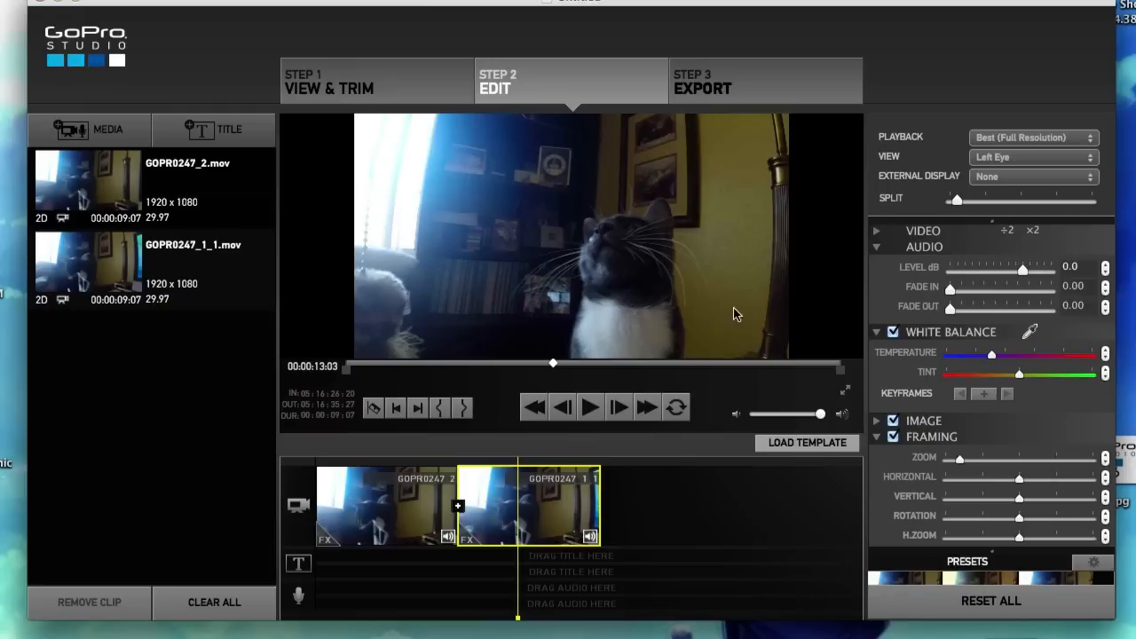
{"action": "mouse_move", "coordinate": [792, 227]}
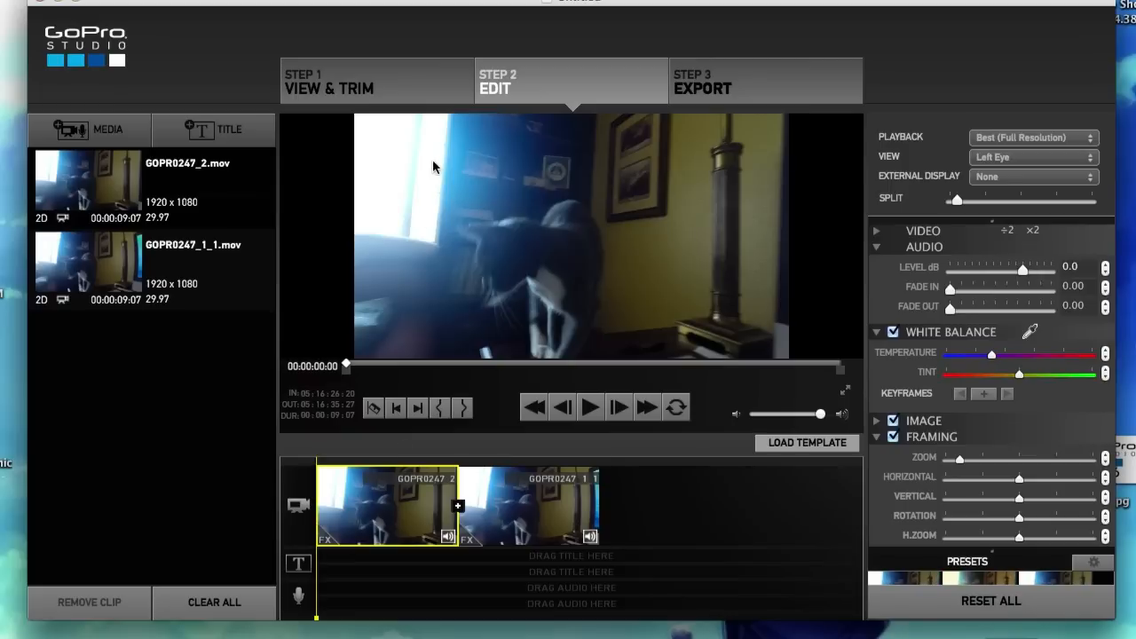
{"action": "mouse_move", "coordinate": [692, 321]}
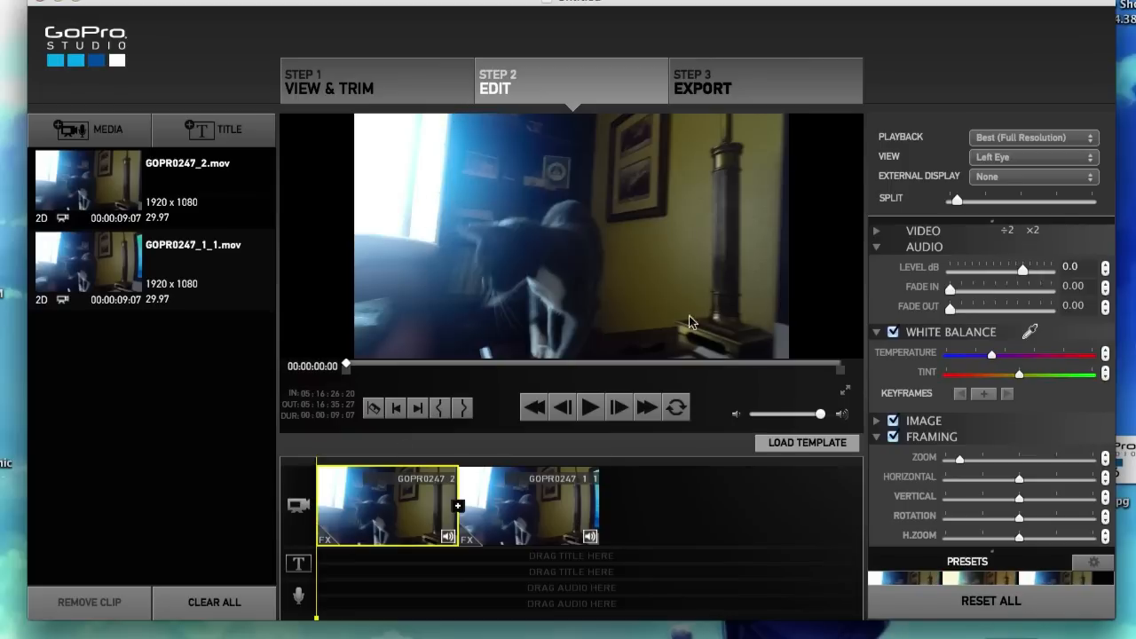
Play the timeline from the start to review the first clip, toggling playback.
{"action": "left_click", "coordinate": [590, 407]}
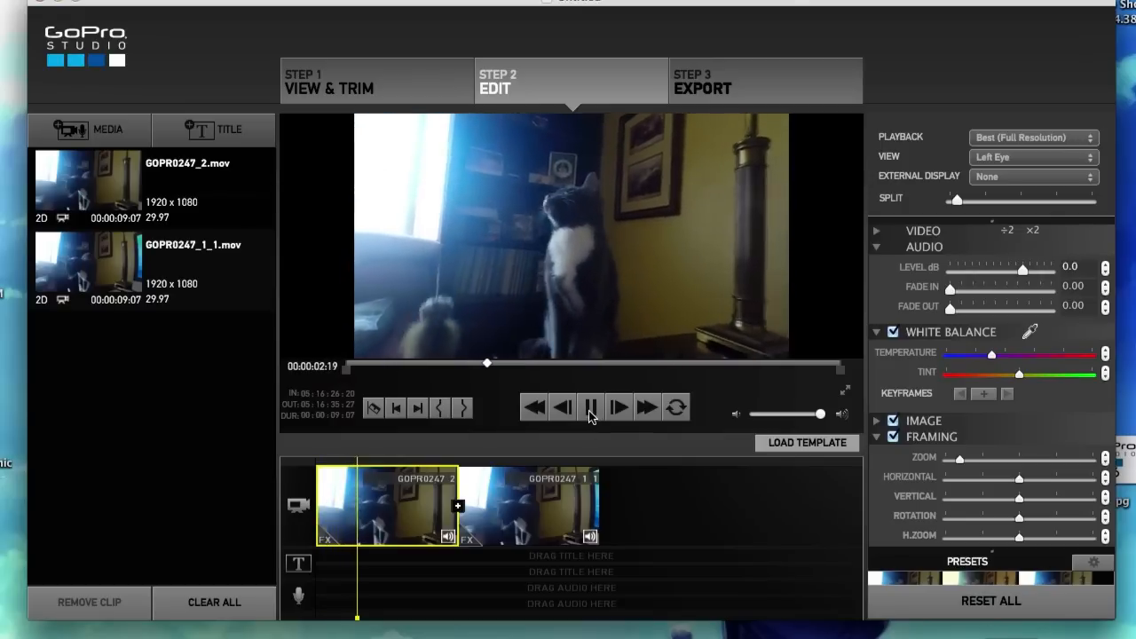
{"action": "left_click", "coordinate": [589, 407]}
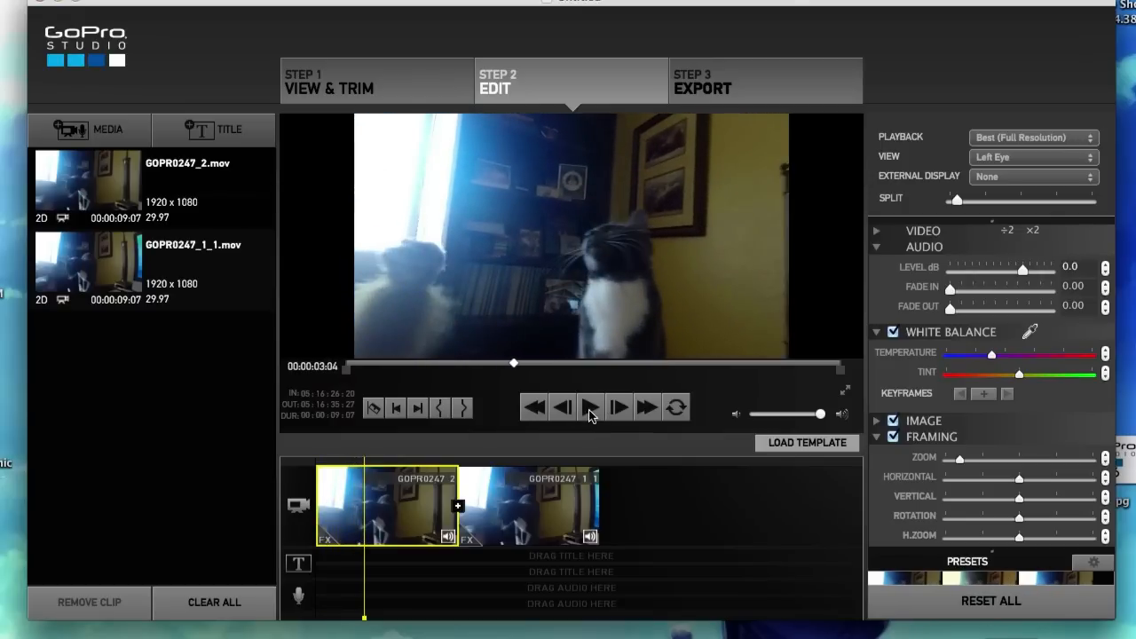
{"action": "left_click", "coordinate": [589, 406]}
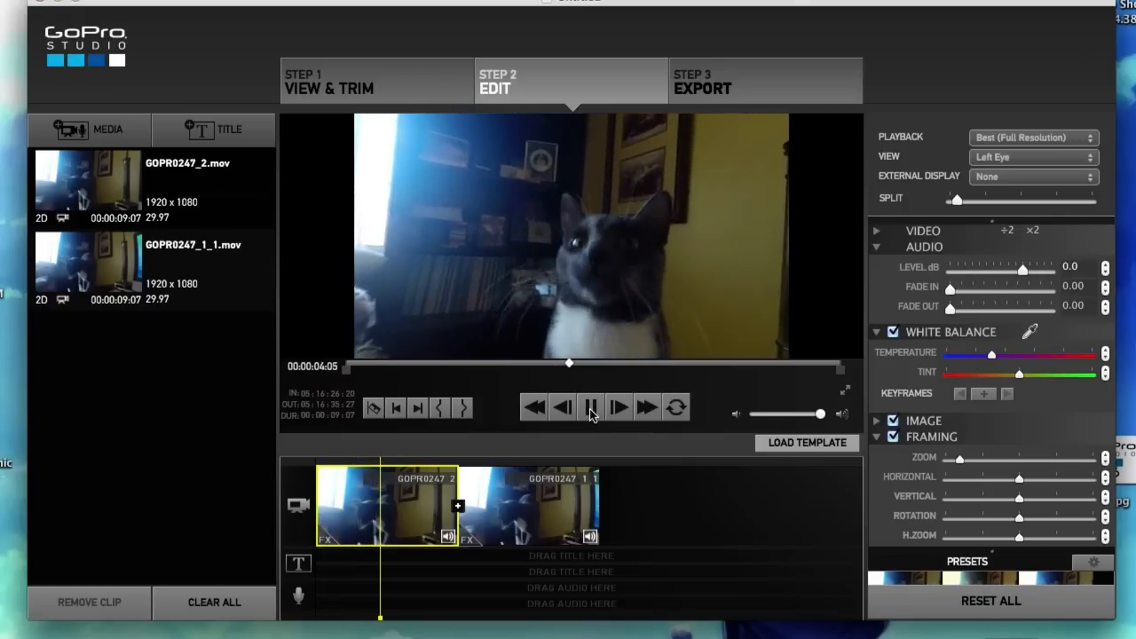